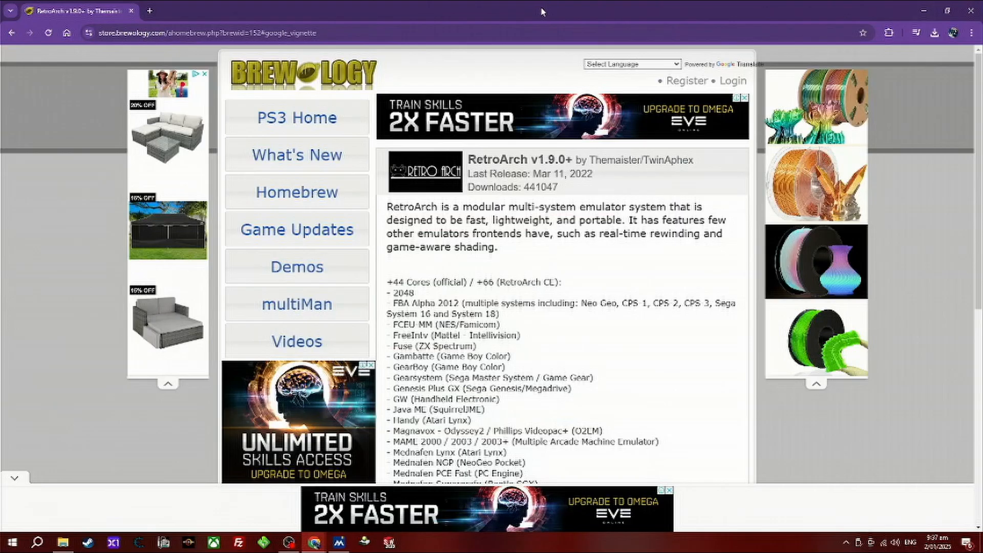
mouse_move(114, 55)
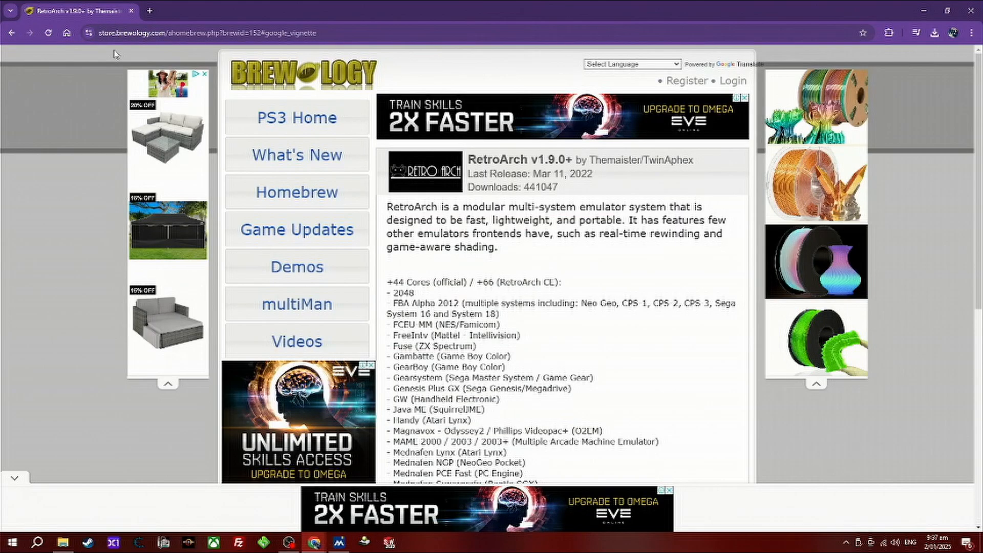
Download the RetroArch Community Edition (beta04) package from Brewology's RetroArch page
scroll(down, 3)
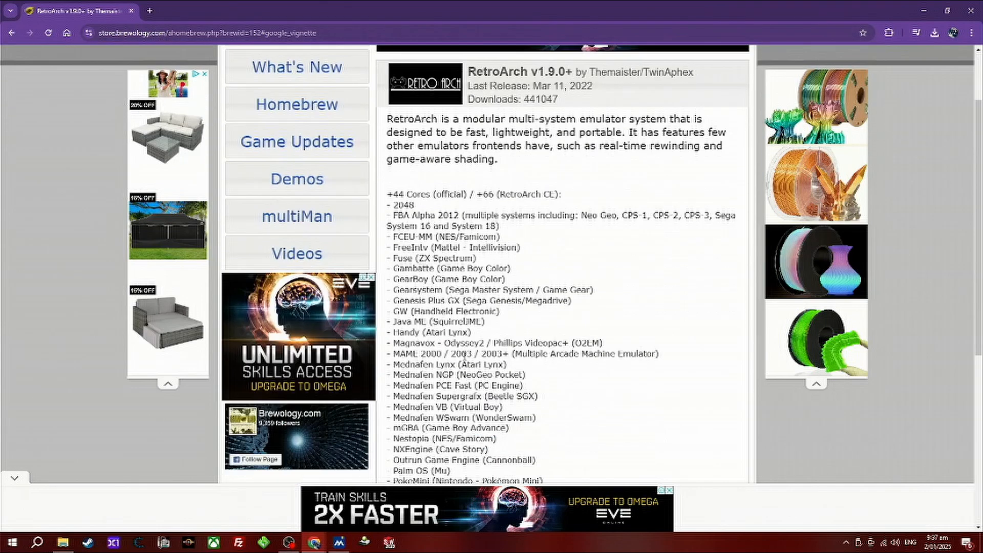
scroll(down, 3)
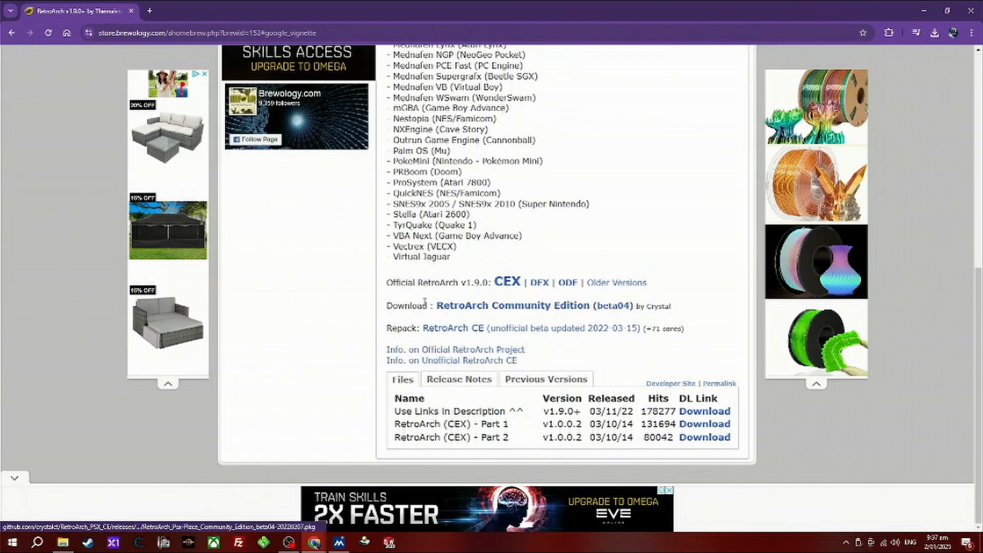
mouse_move(536, 306)
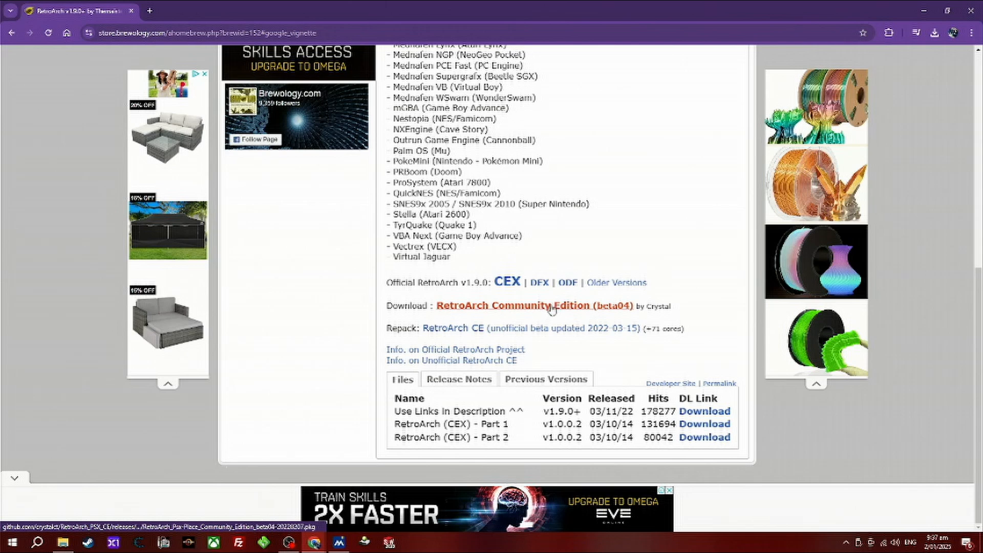
click(536, 306)
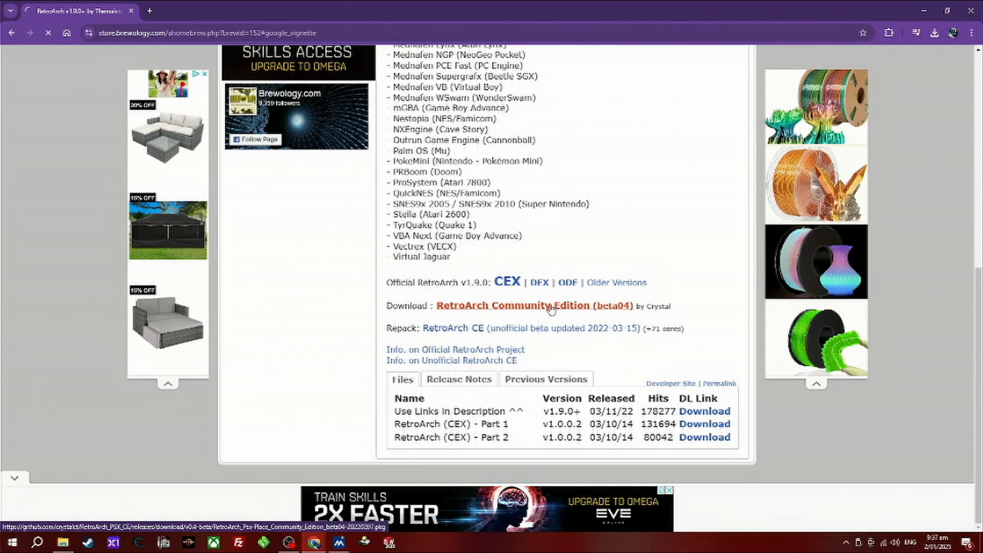
click(61, 542)
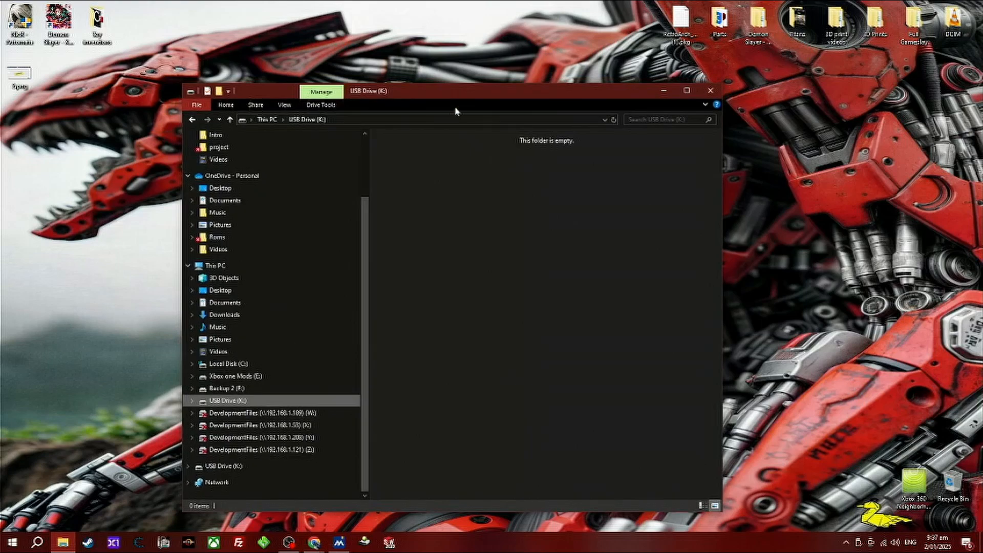
Bring up the USB Drive (K:) context menu, then the RetroArch .pkg file's context menu
right_click(226, 401)
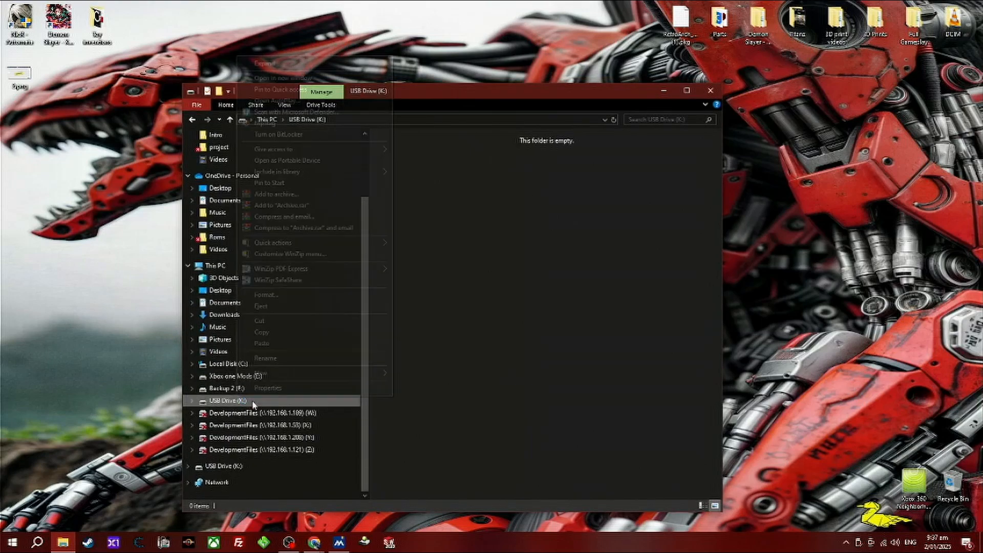
click(267, 388)
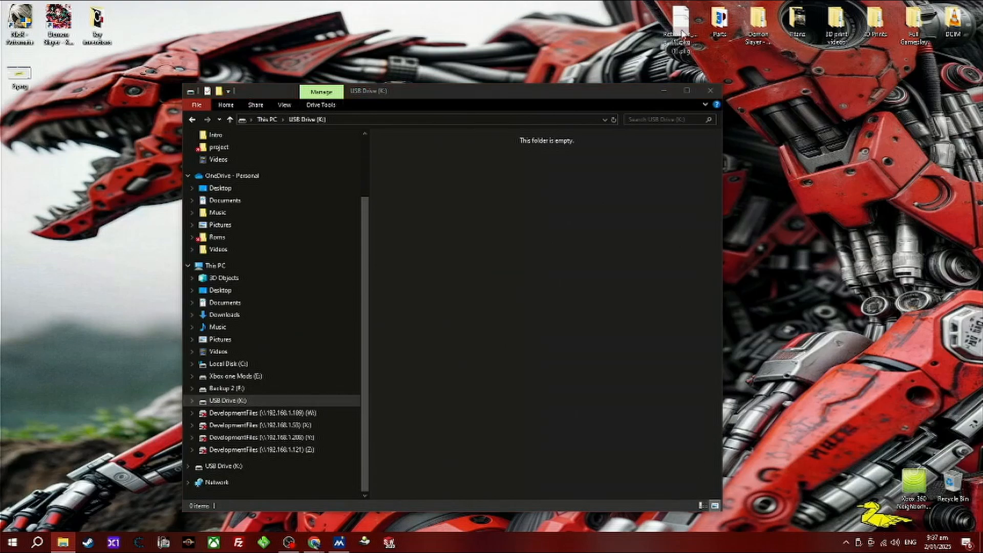
right_click(679, 28)
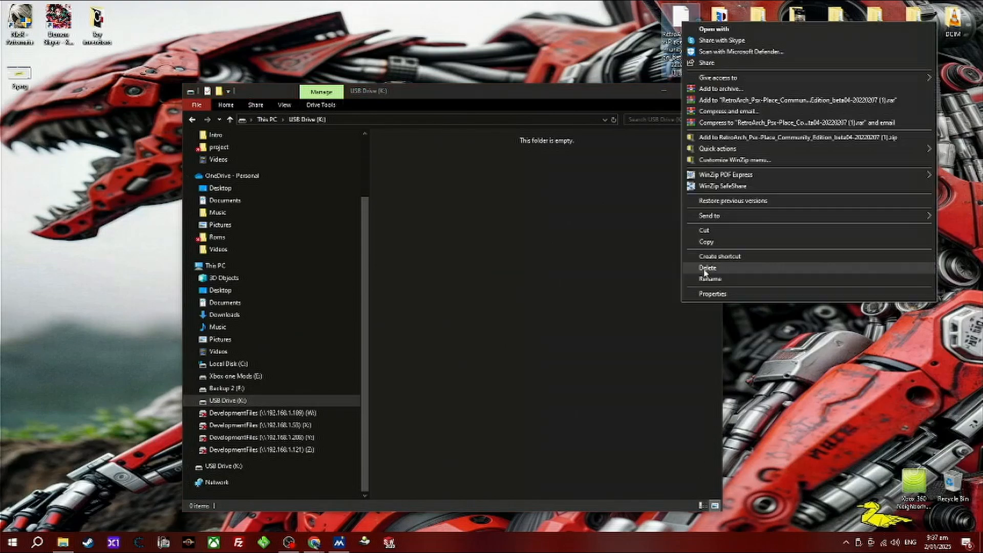
mouse_move(483, 5)
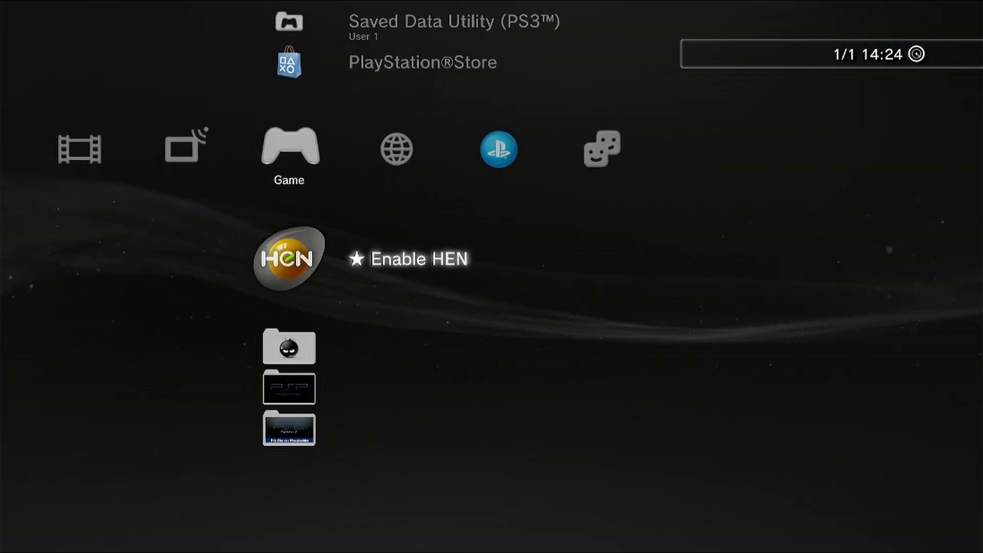
Select 'Enable HEN' in the Game column and wait for the PS3HEN Enabled notice
click(288, 258)
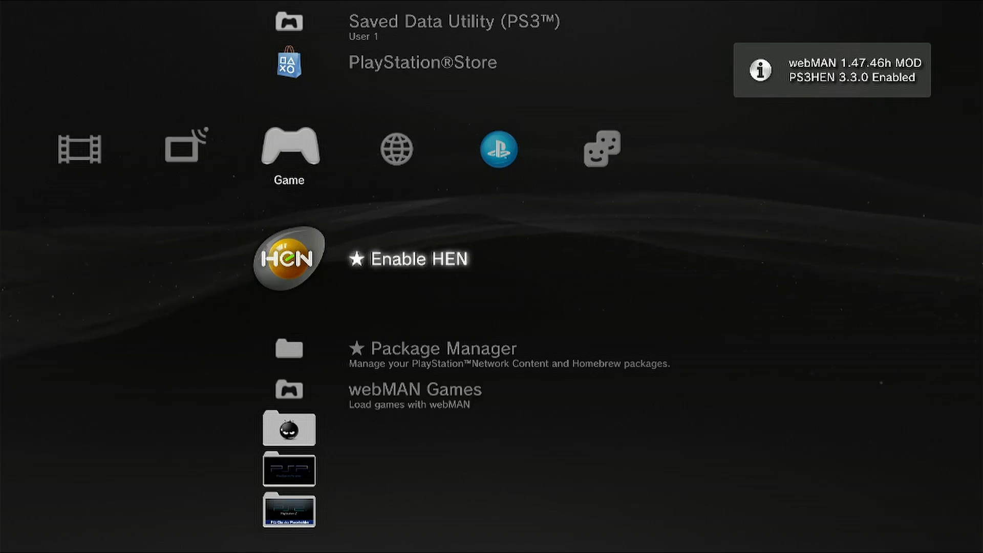
scroll(down, 3)
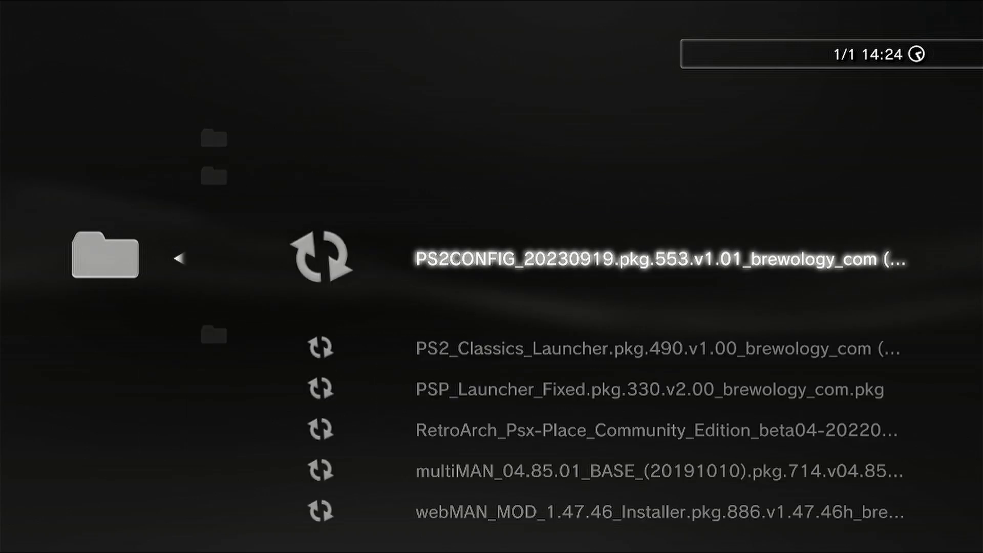
Install RetroArch_Psx-Place_Community_Edition from Package Manager and back out once completed
scroll(down, 3)
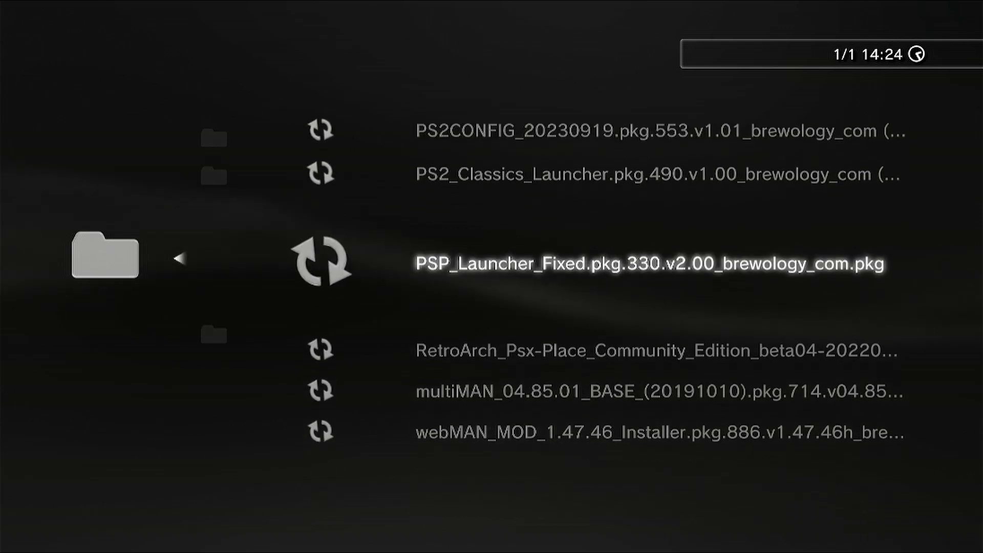
scroll(down, 3)
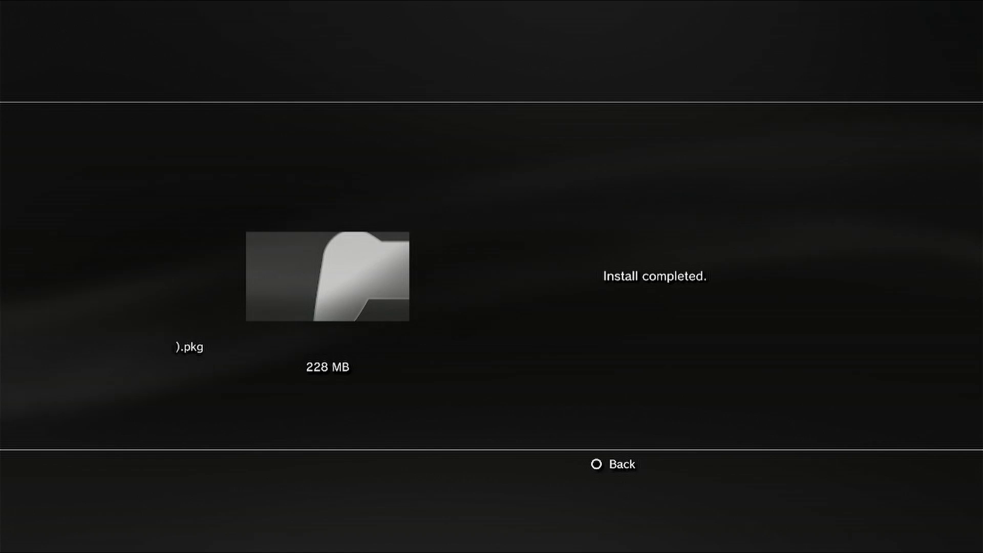
click(613, 464)
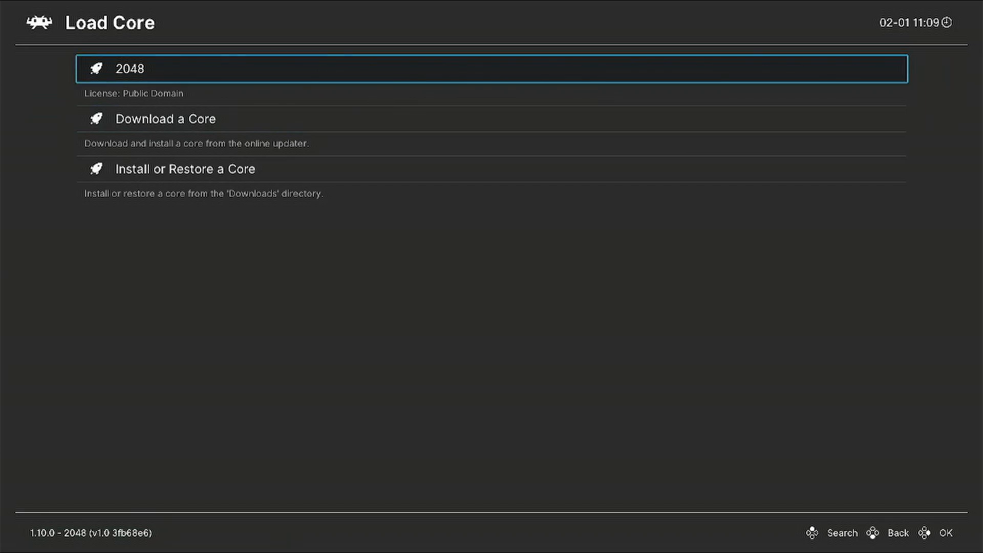
Download cores such as blueMSX, mGBA and Beetle NeoPop through the Core Downloader
key(Down)
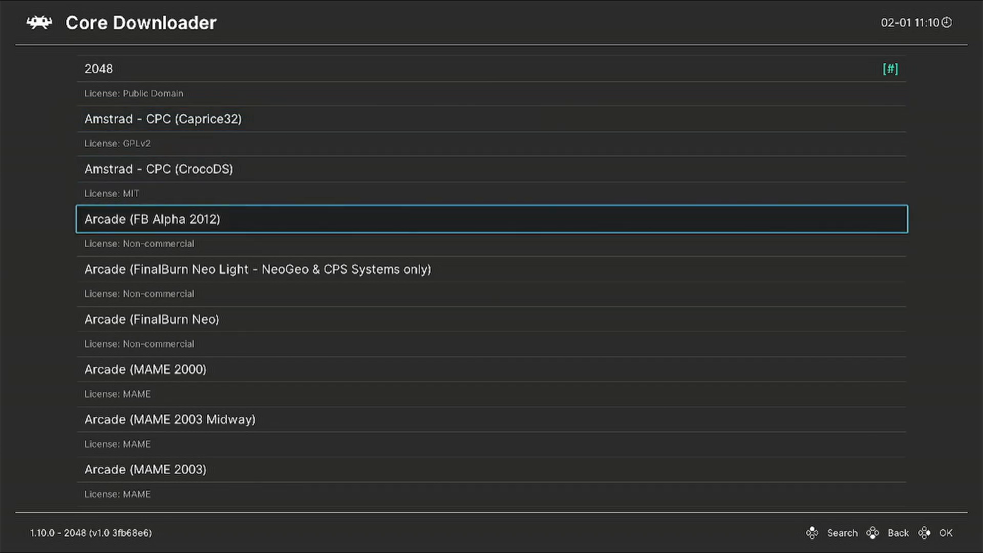
scroll(down, 3)
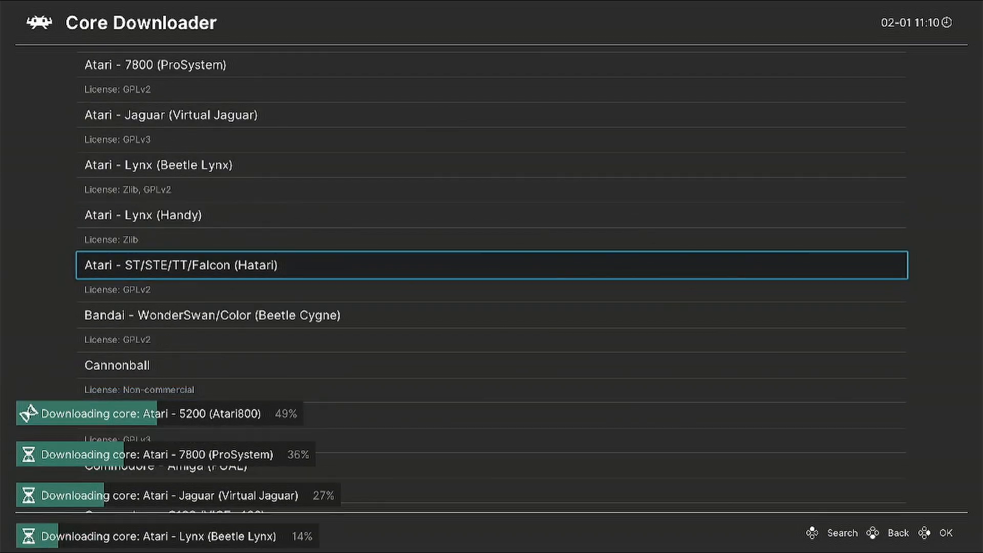
scroll(down, 3)
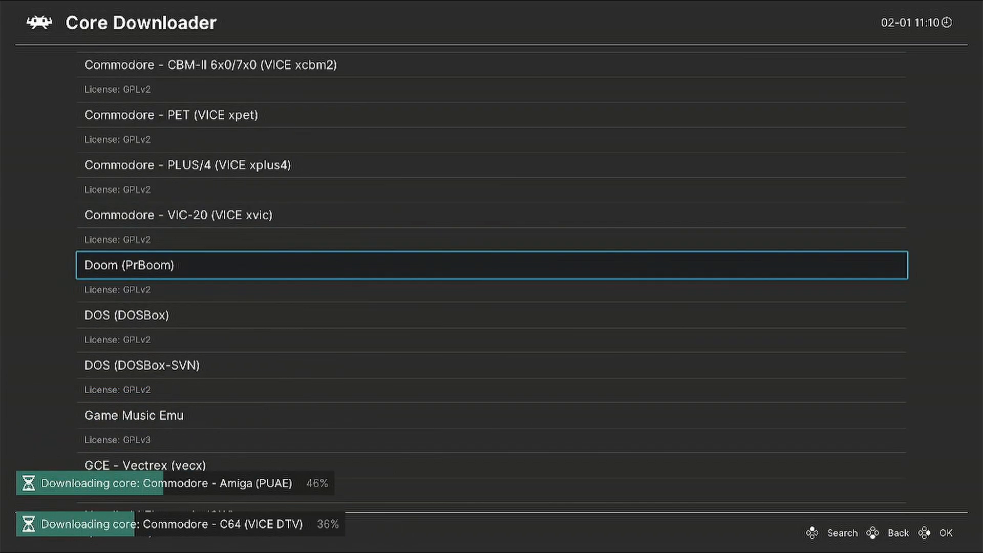
scroll(down, 3)
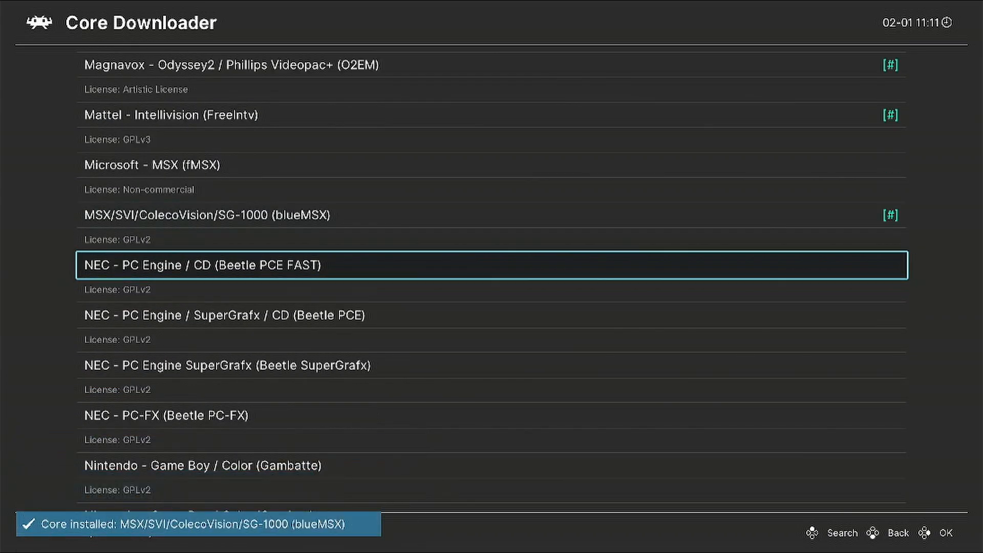
scroll(down, 3)
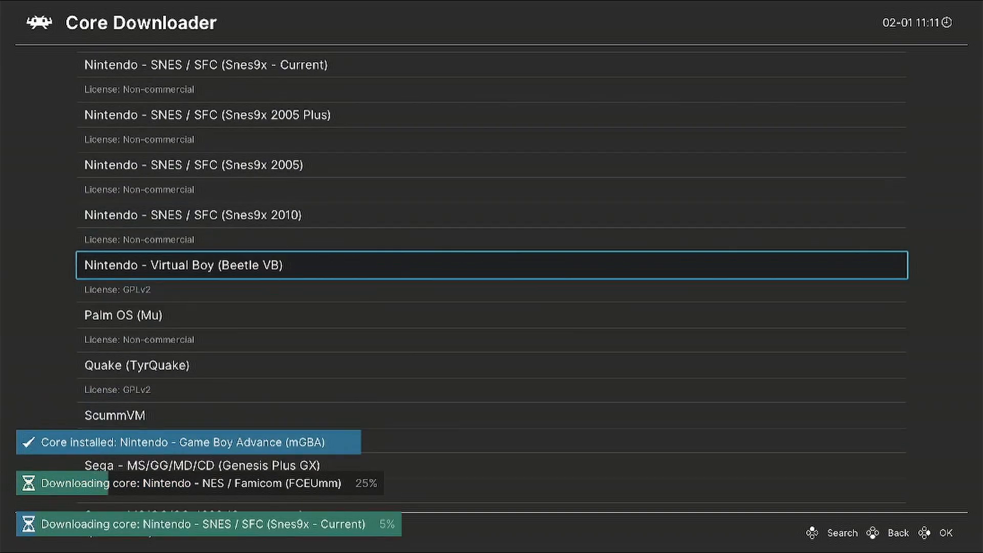
scroll(down, 3)
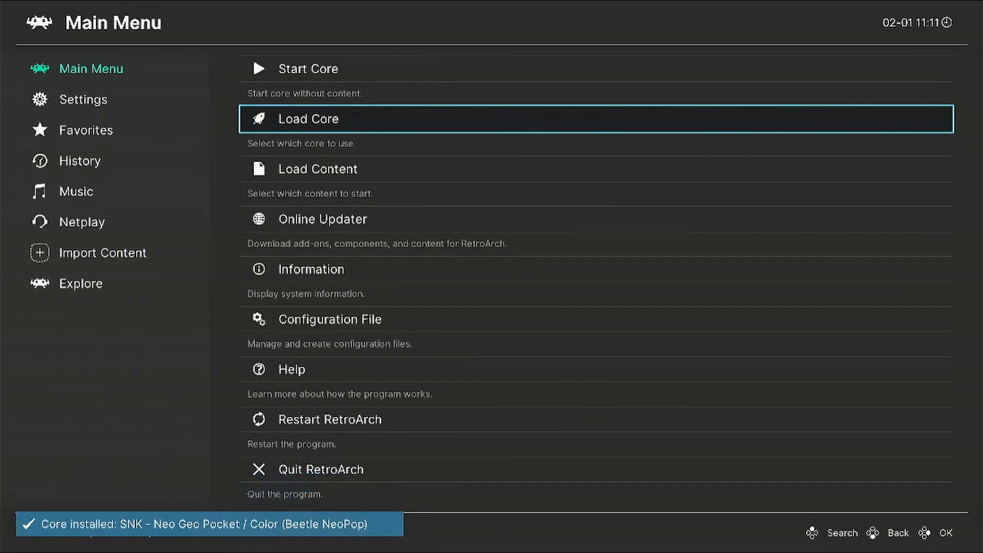
Set Menu Toggle Controller Combo to L3 + R3 in Input > Hotkeys and return to Main Menu
click(83, 99)
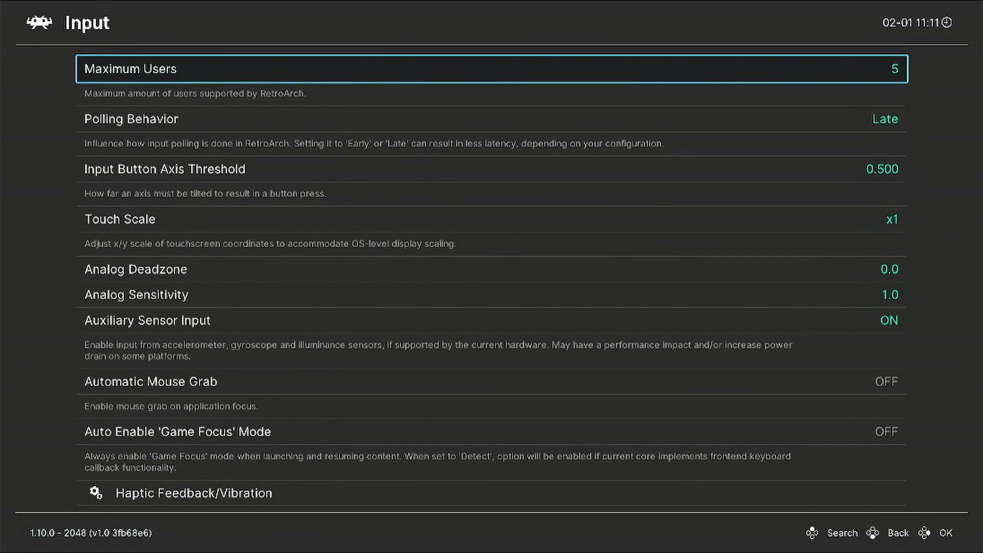
scroll(down, 3)
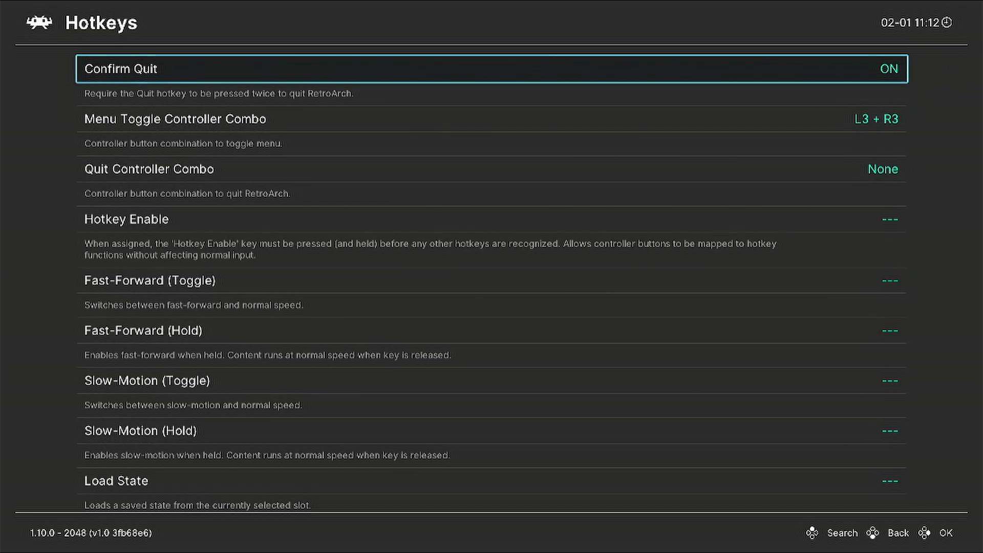
key(Down)
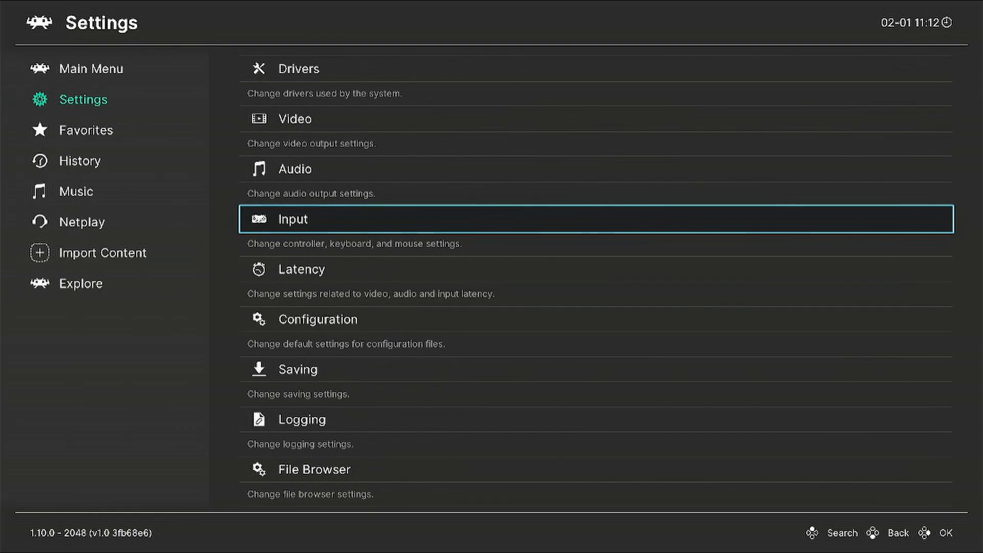
scroll(down, 3)
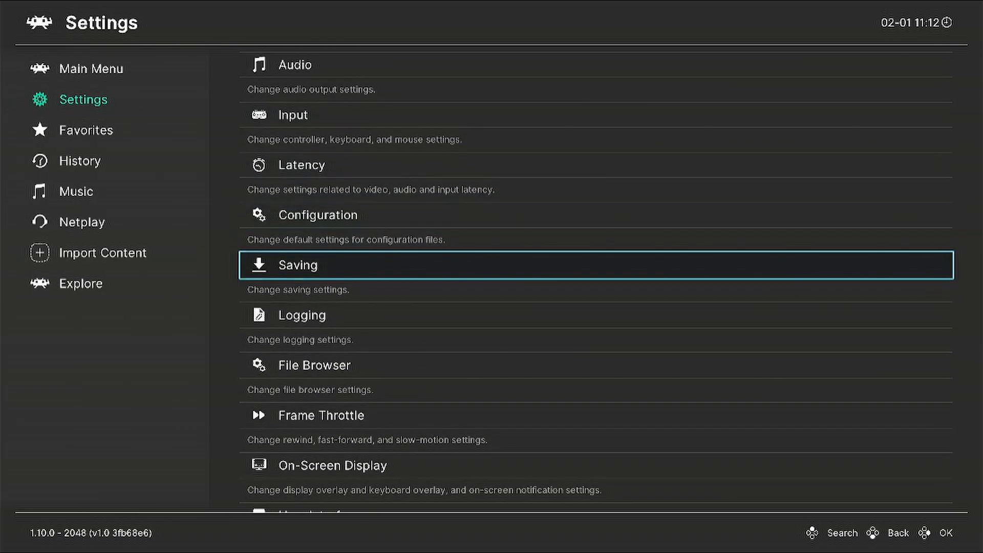
click(91, 68)
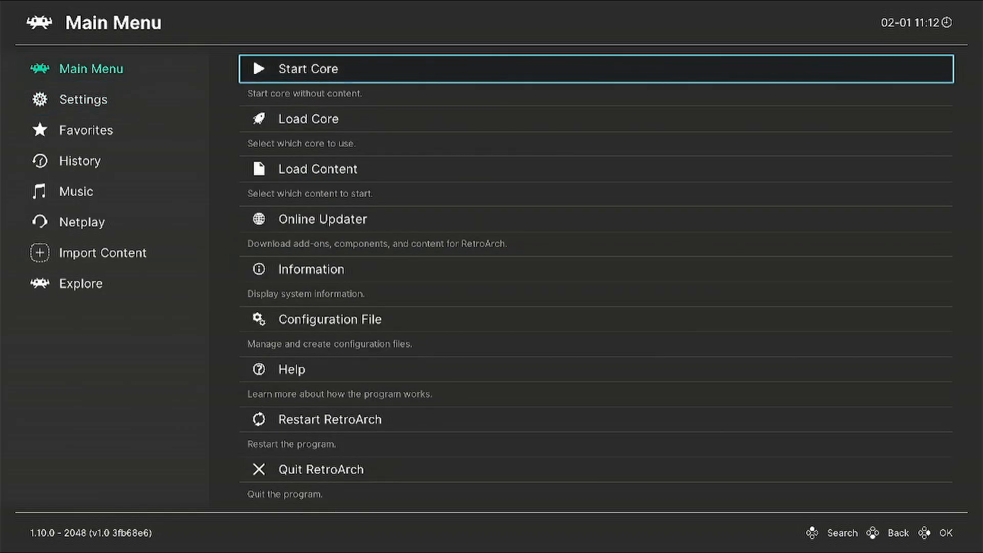